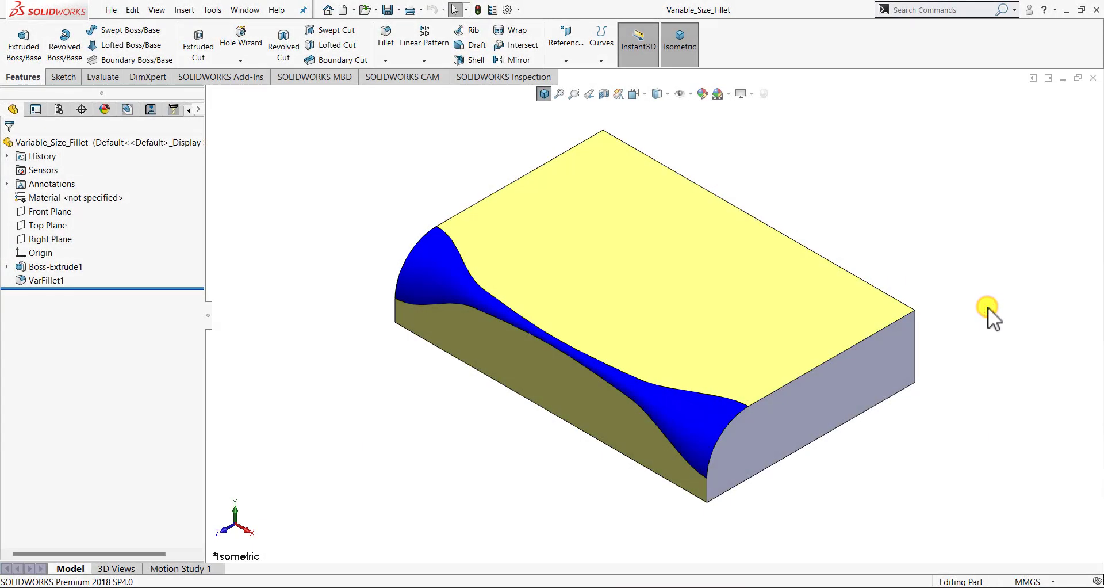
mouse_move(989, 310)
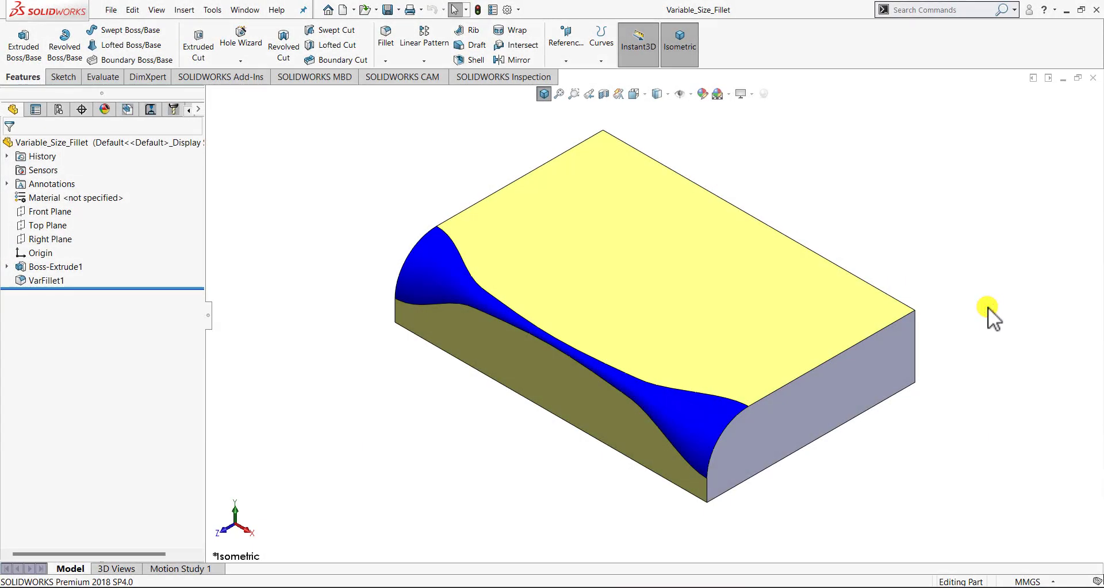
mouse_move(998, 301)
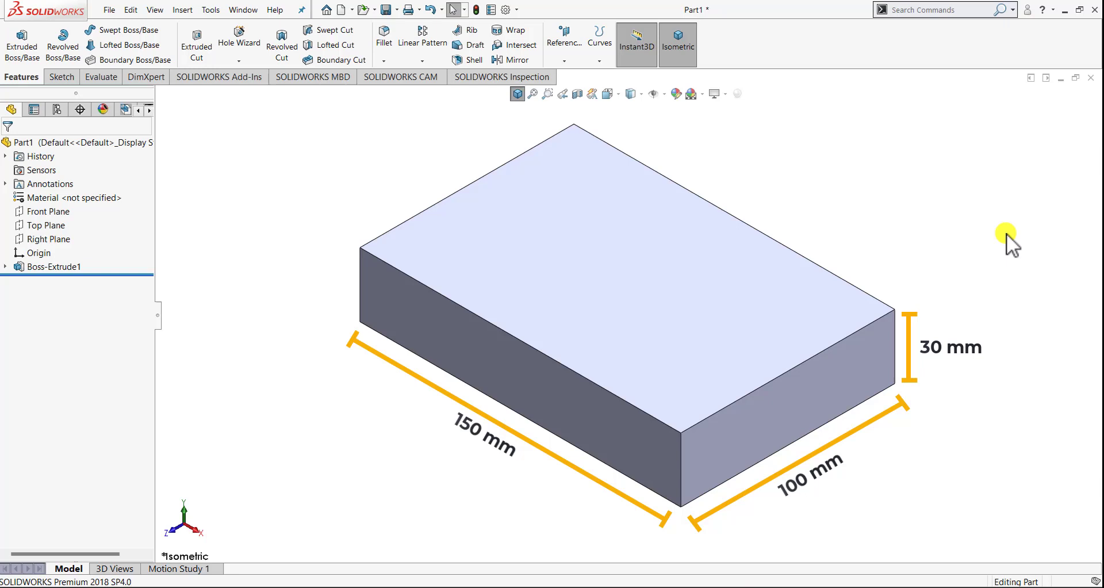
Start a Fillet, switching from Constant to Variable Size type, with edge selection active.
click(465, 312)
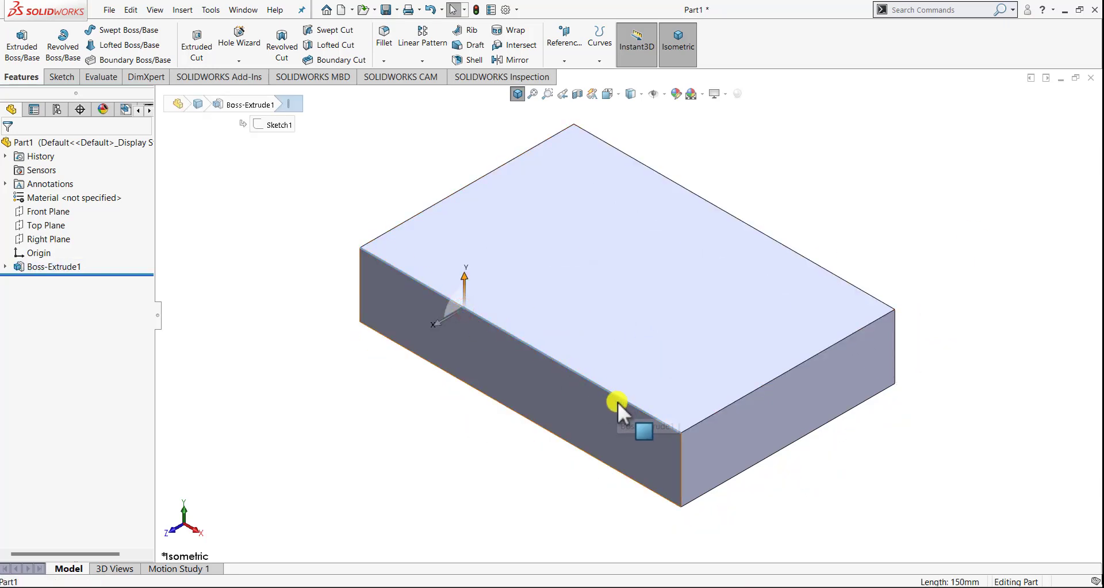
mouse_move(500, 323)
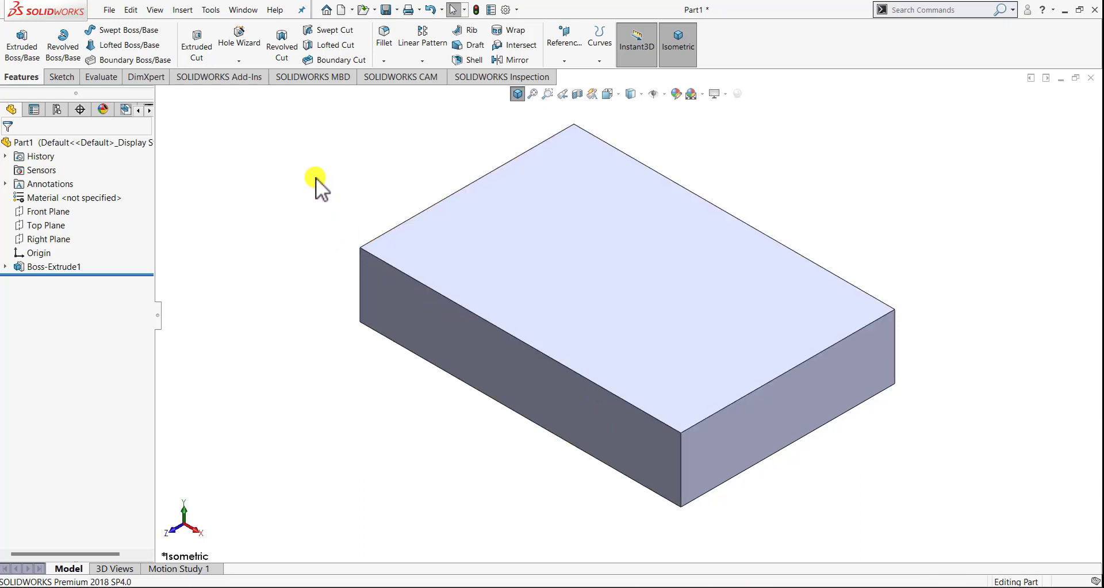
mouse_move(383, 38)
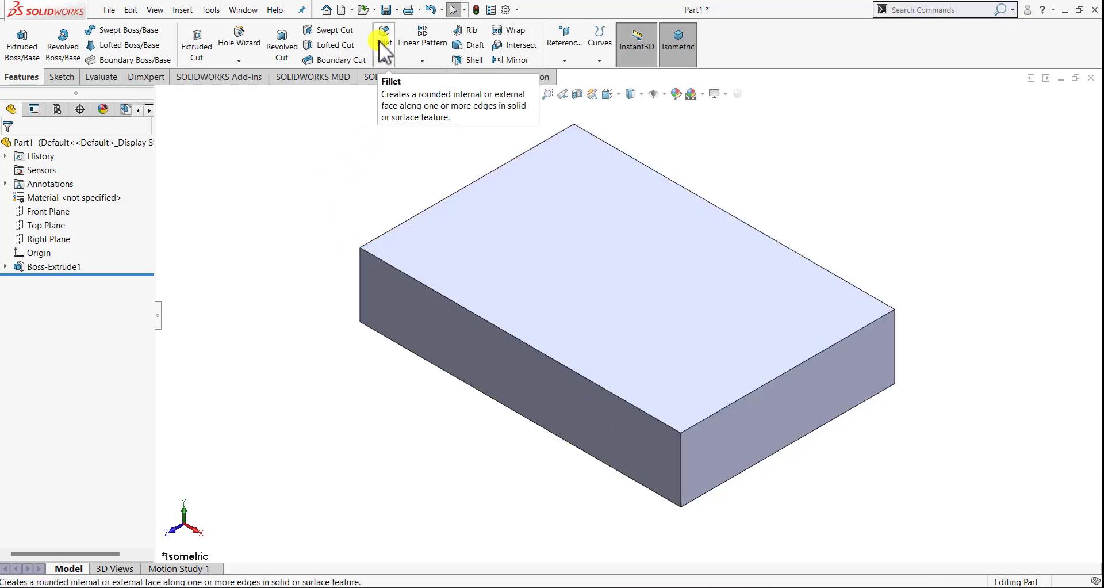
click(383, 34)
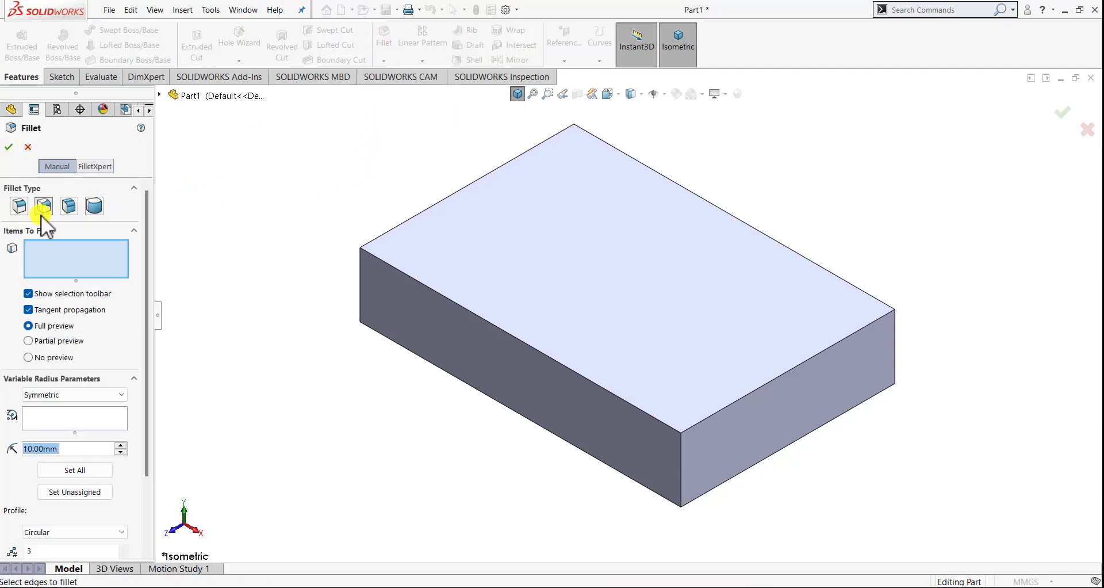
mouse_move(93, 205)
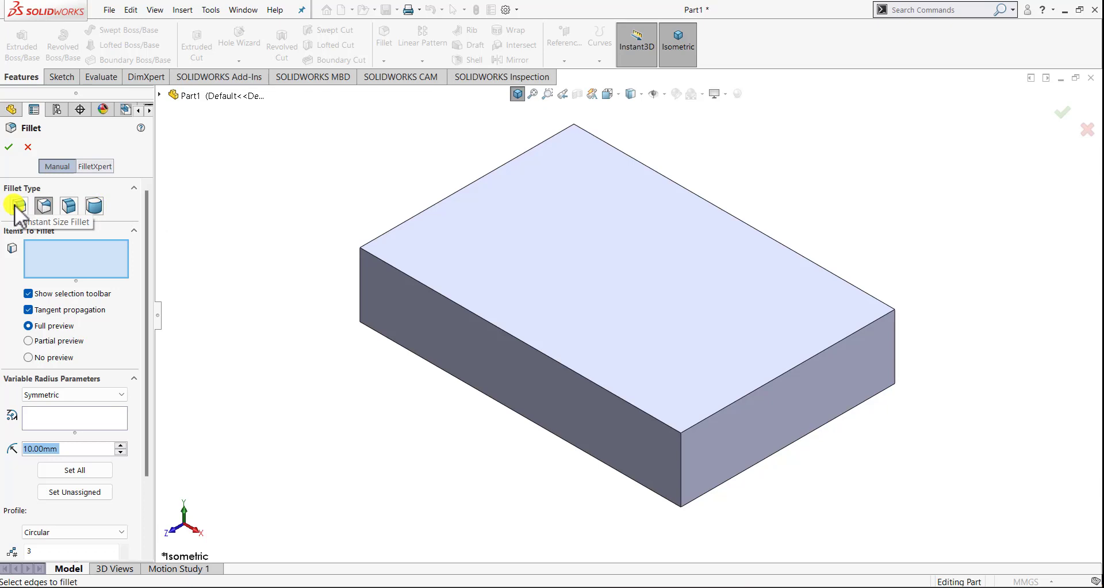
click(18, 205)
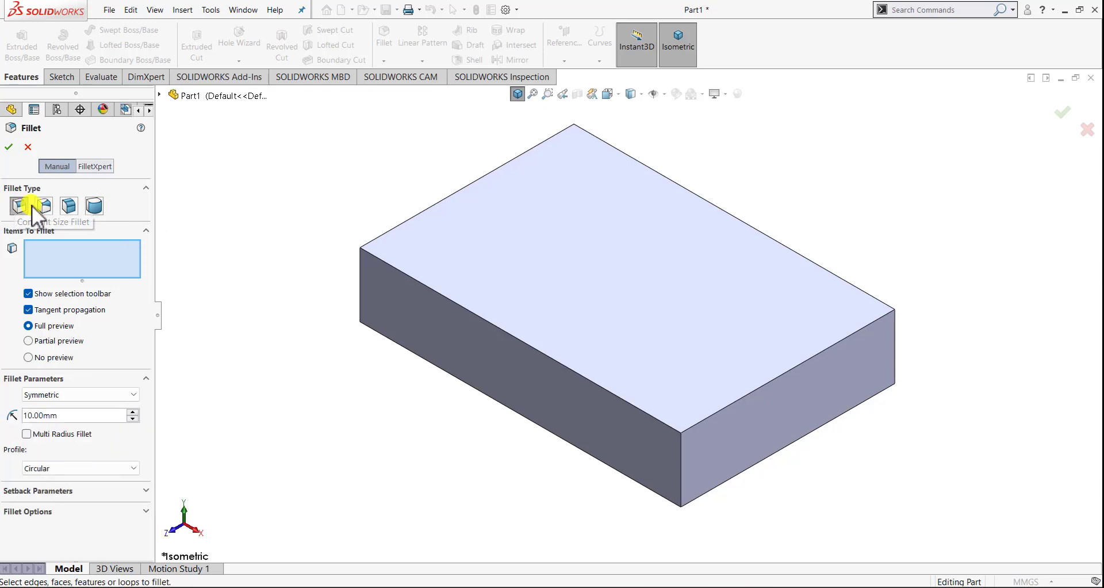
mouse_move(45, 206)
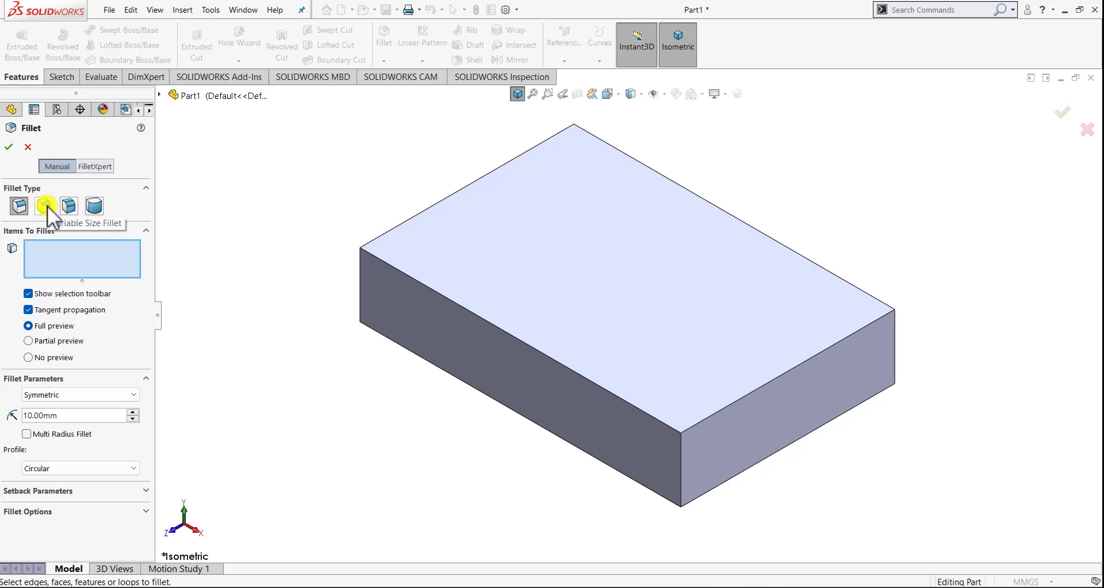
click(45, 205)
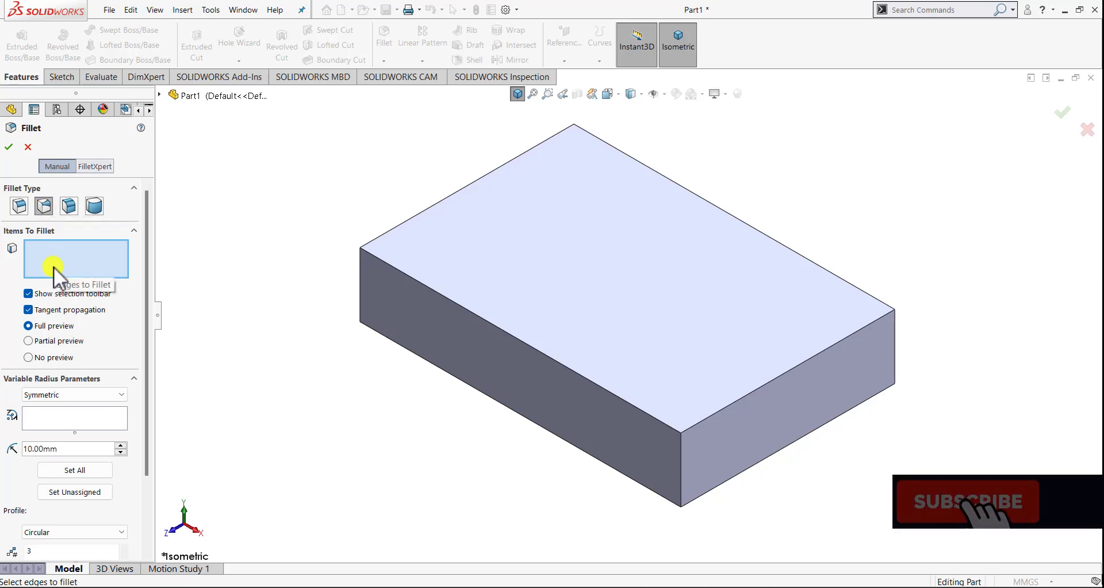
click(966, 501)
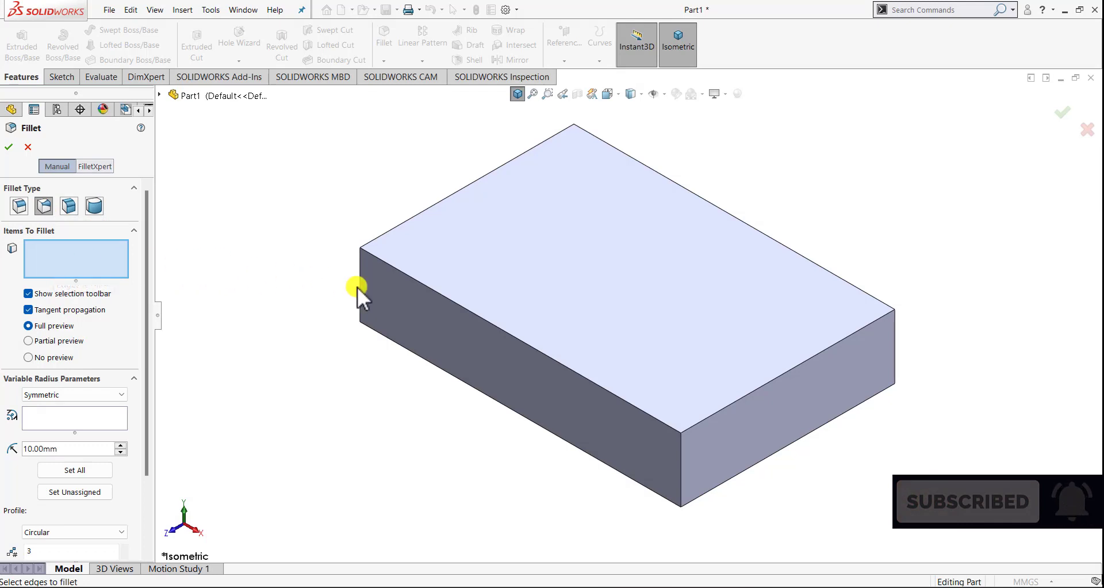
Select the block's long top-front edge as the variable fillet edge.
click(391, 269)
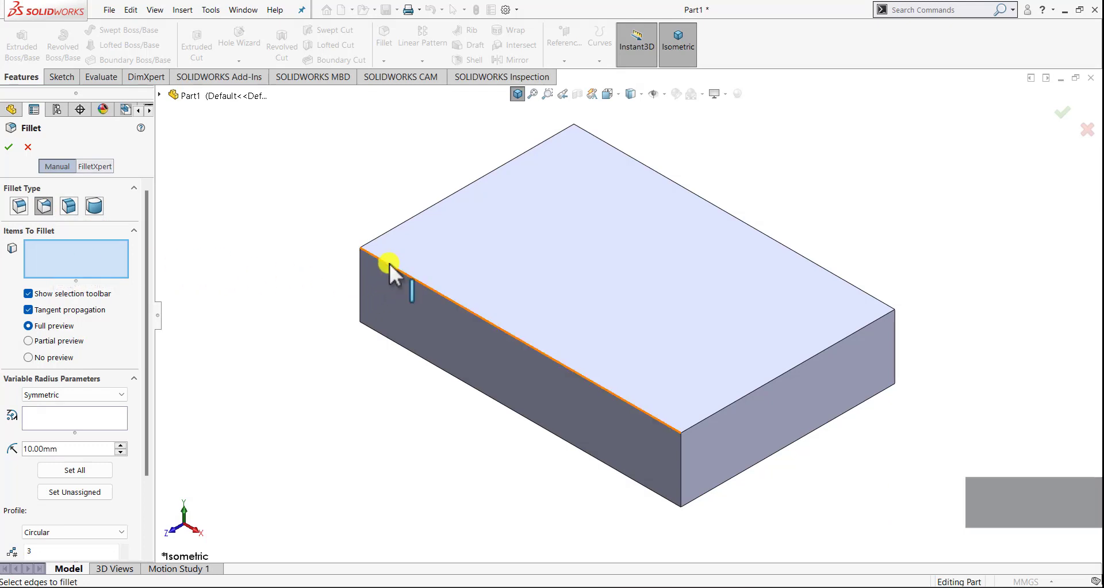
mouse_move(395, 275)
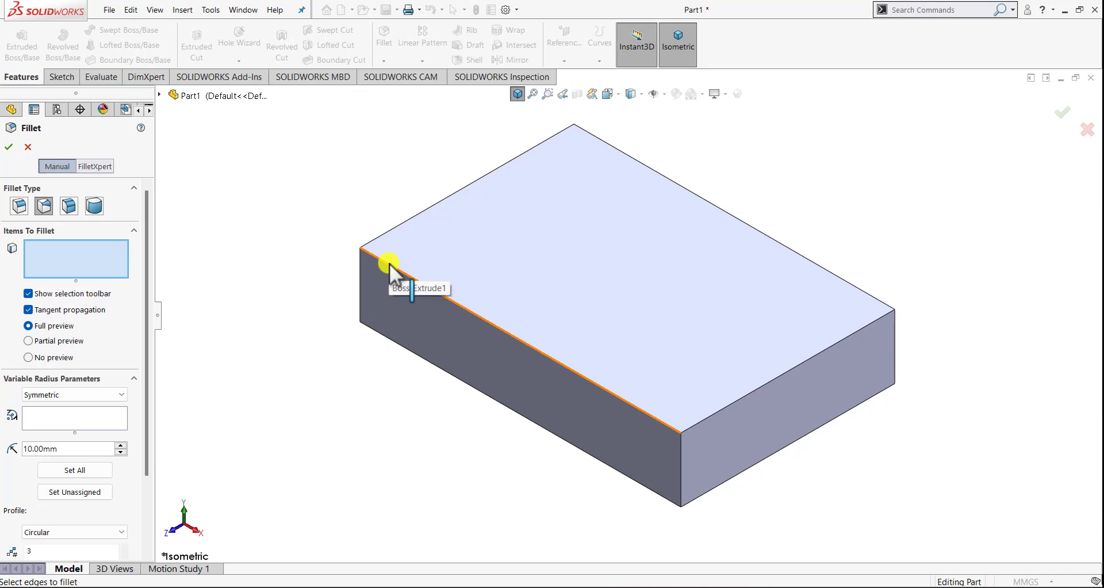
click(391, 264)
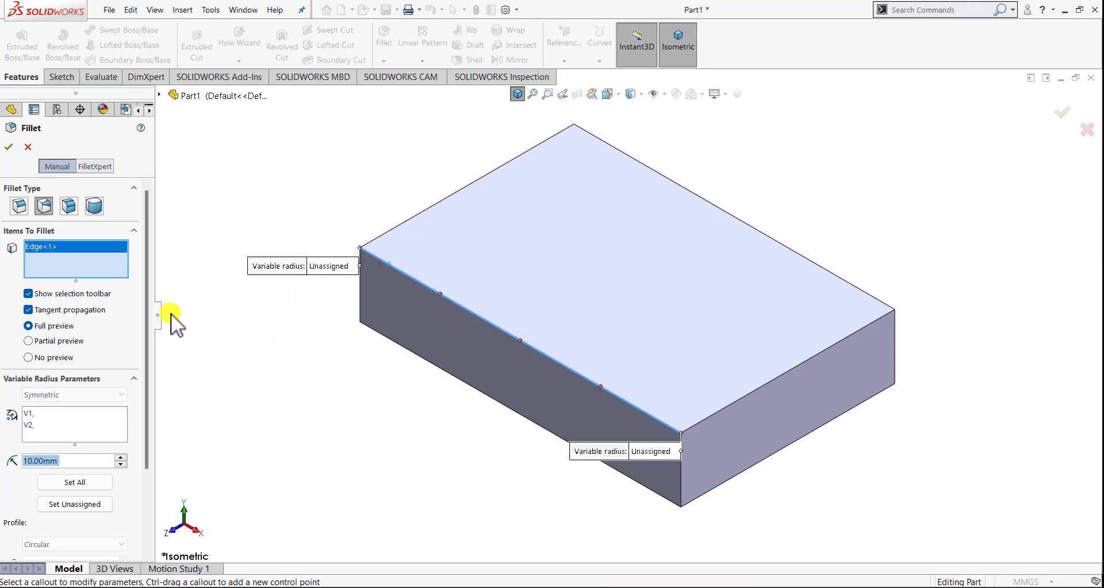
scroll(down, 3)
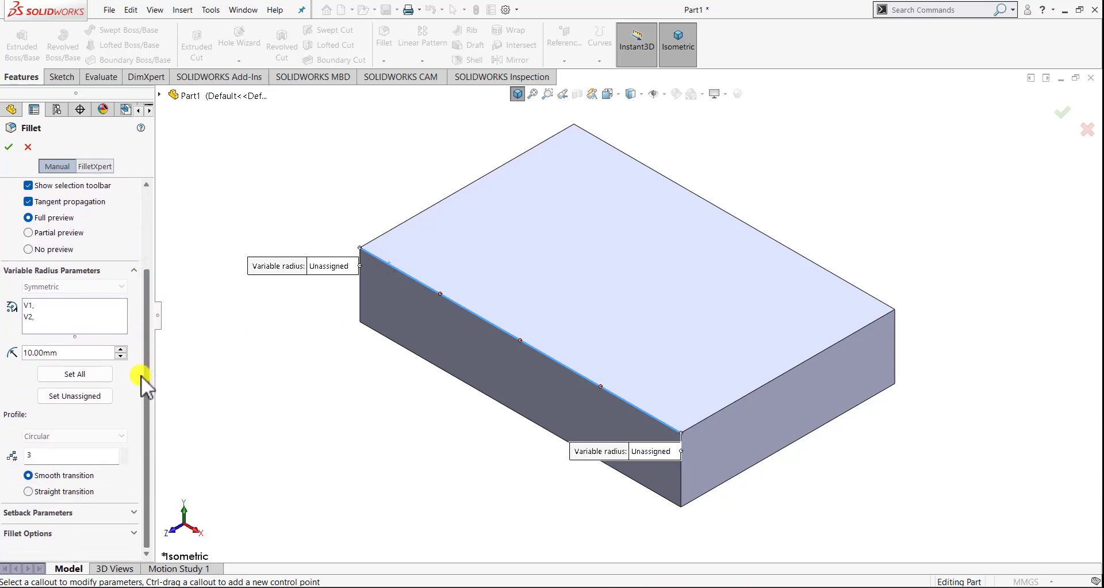
mouse_move(295, 350)
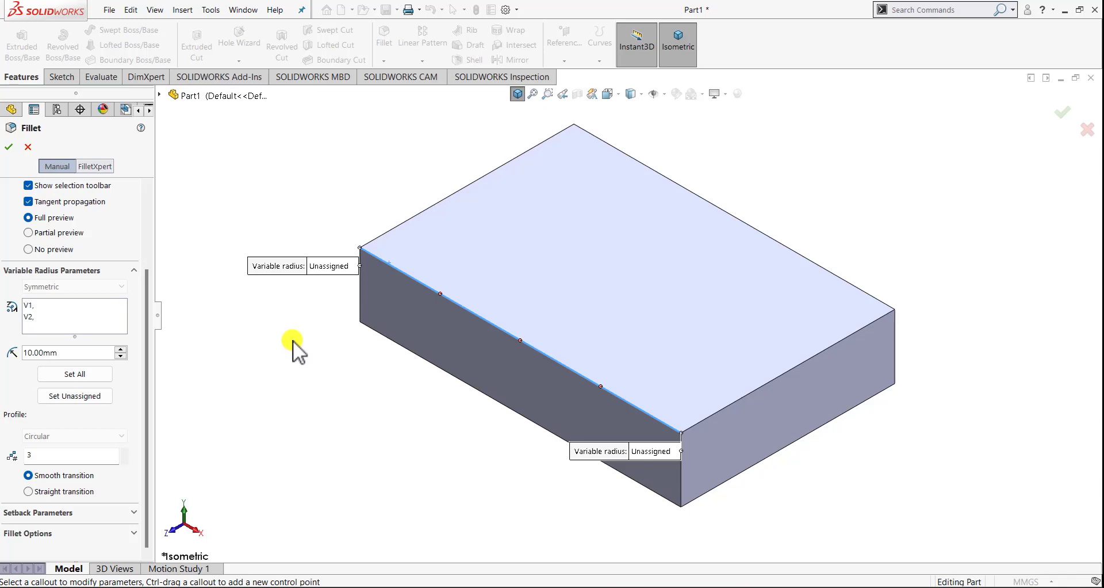
mouse_move(387, 293)
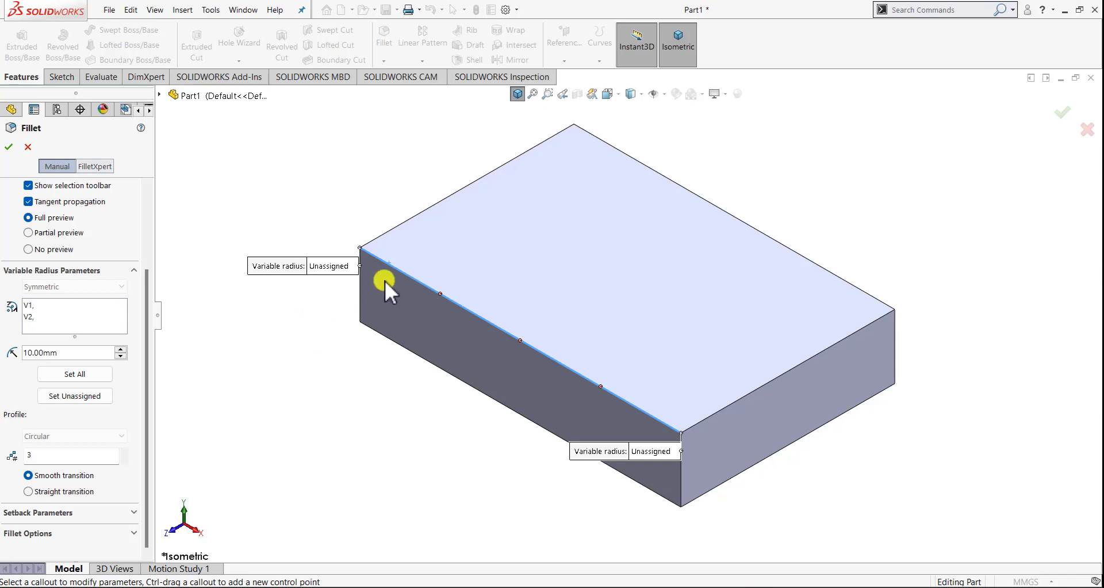
mouse_move(633, 394)
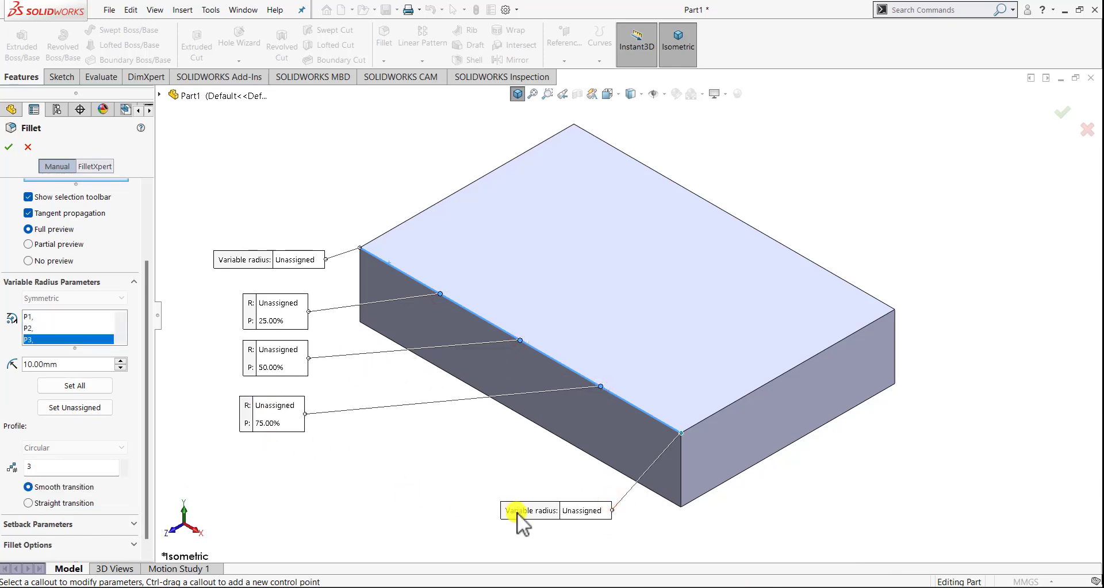
drag(517, 510, 222, 478)
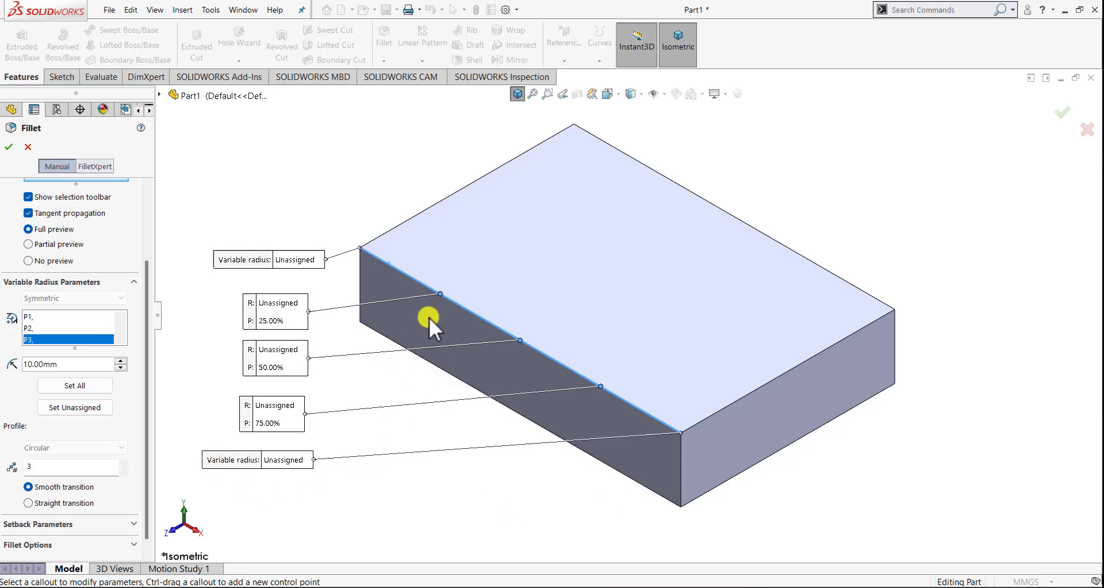
mouse_move(465, 302)
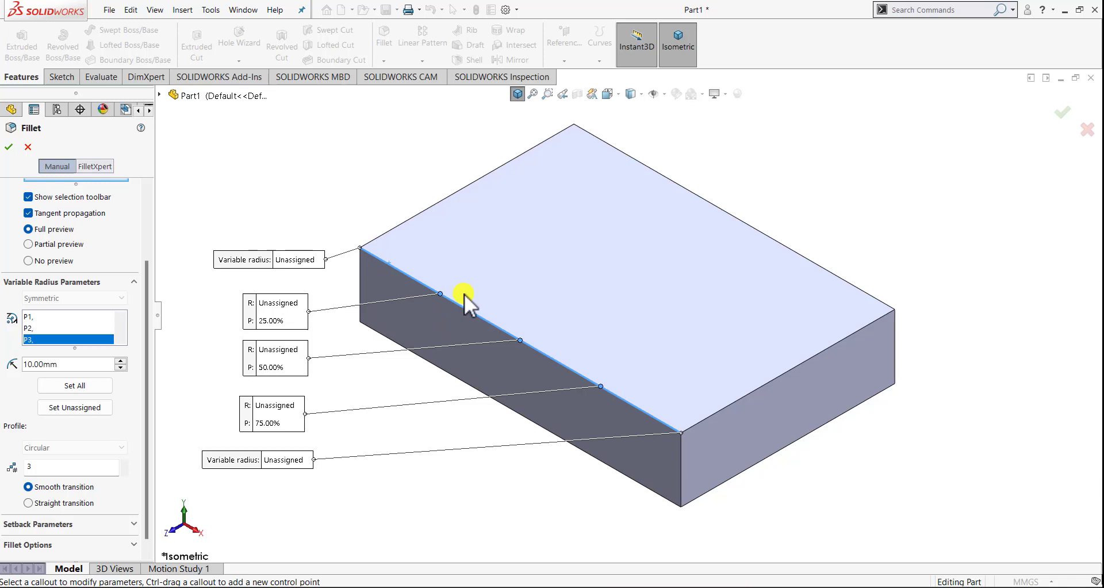
mouse_move(479, 324)
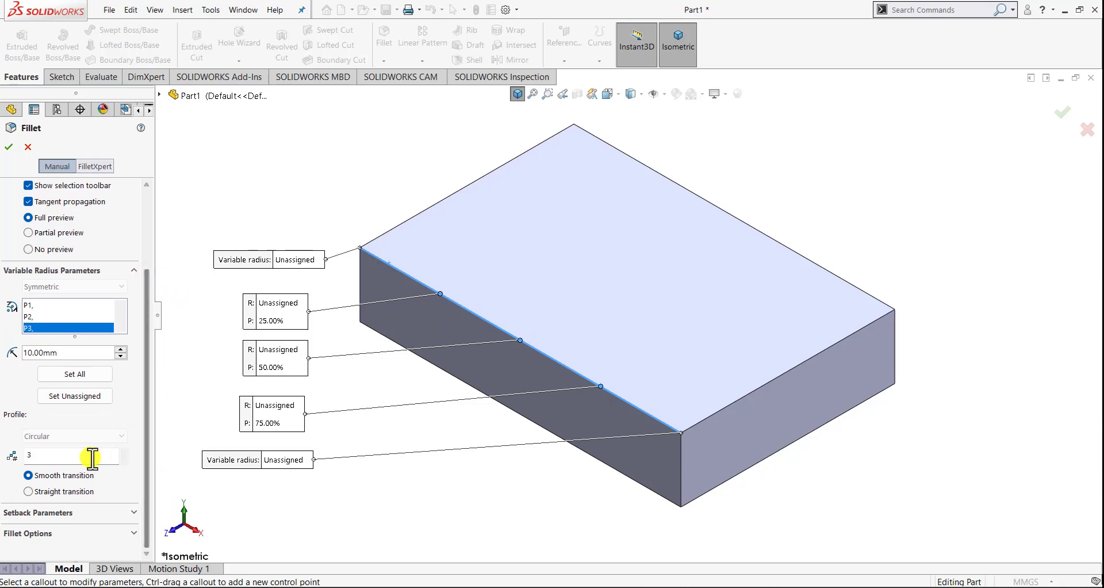
mouse_move(350, 294)
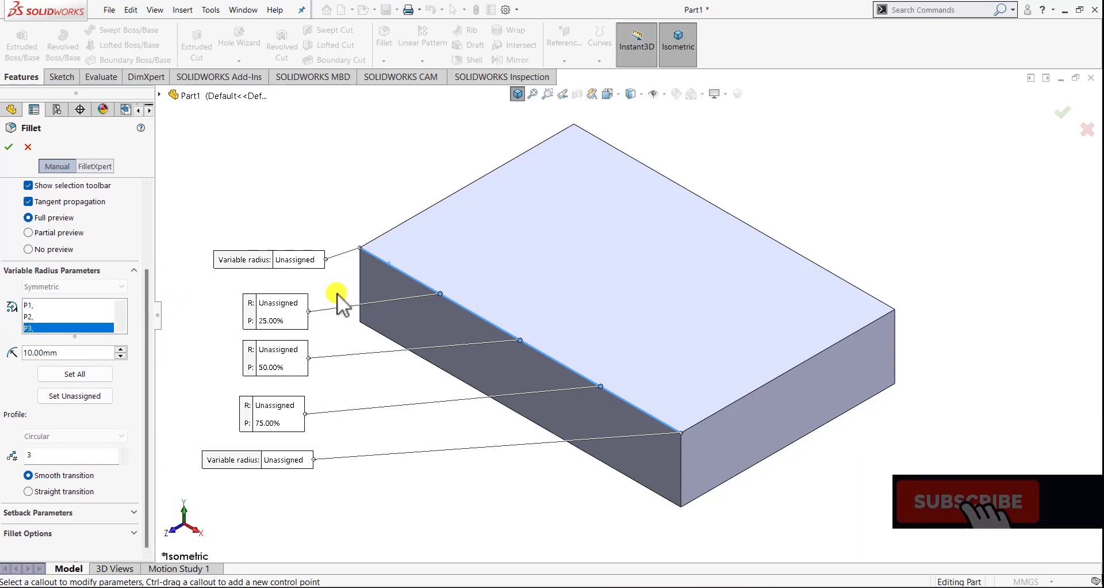
mouse_move(53, 458)
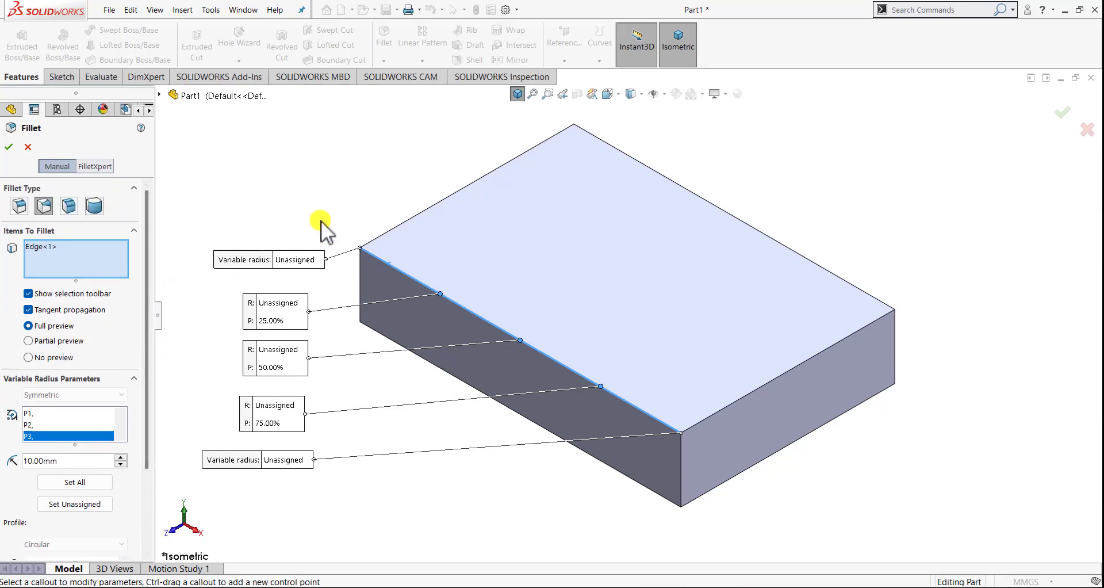
mouse_move(324, 233)
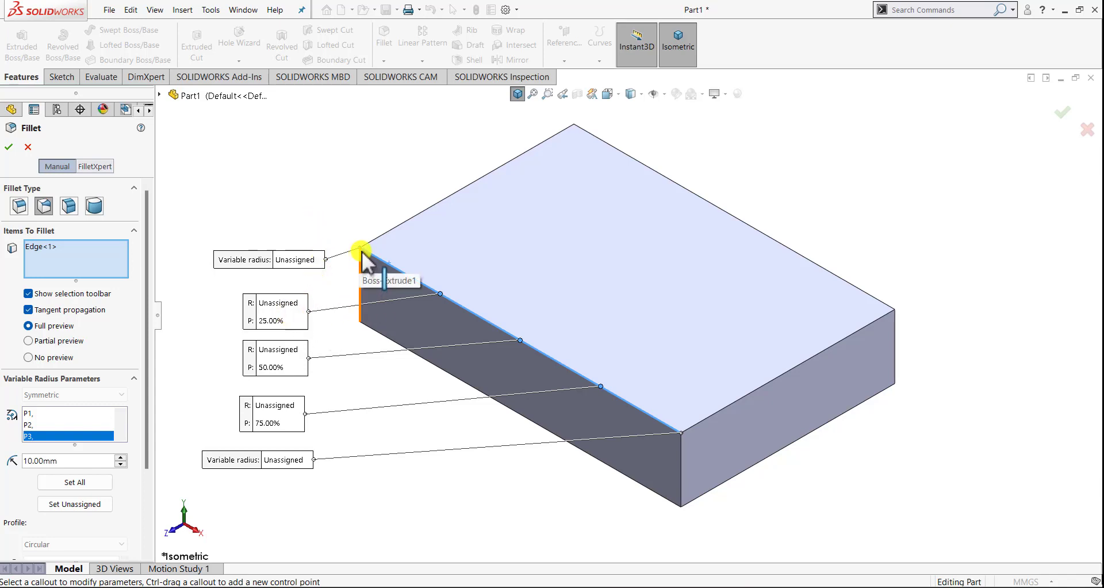
mouse_move(404, 274)
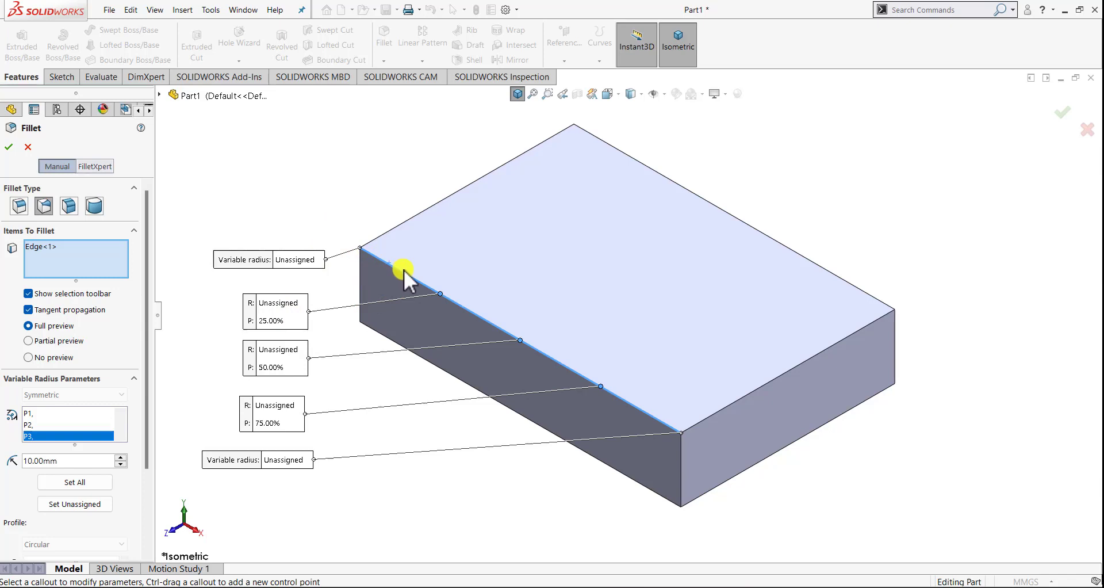
mouse_move(391, 282)
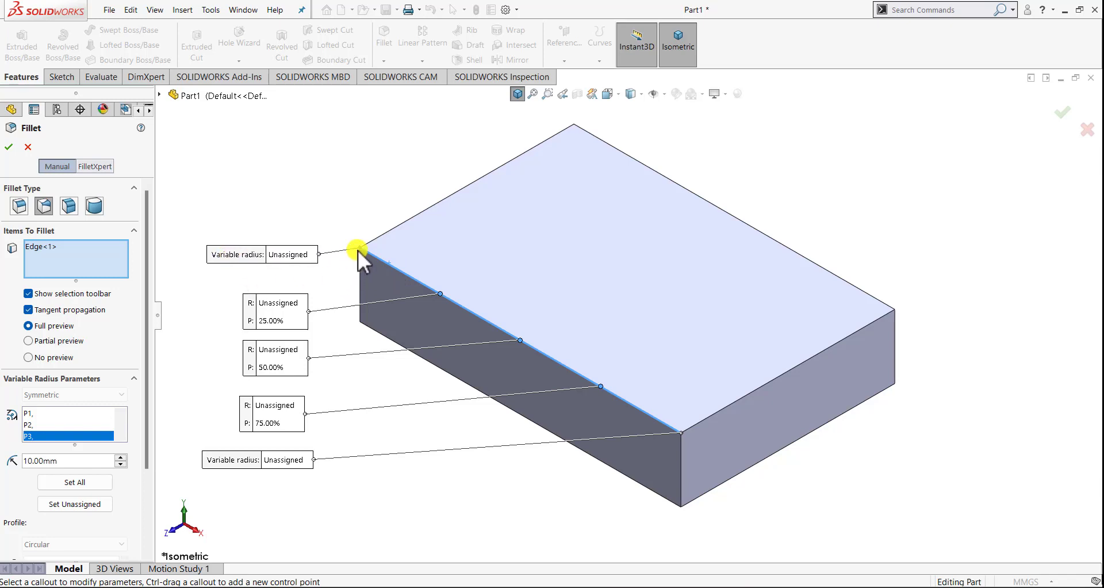
mouse_move(667, 445)
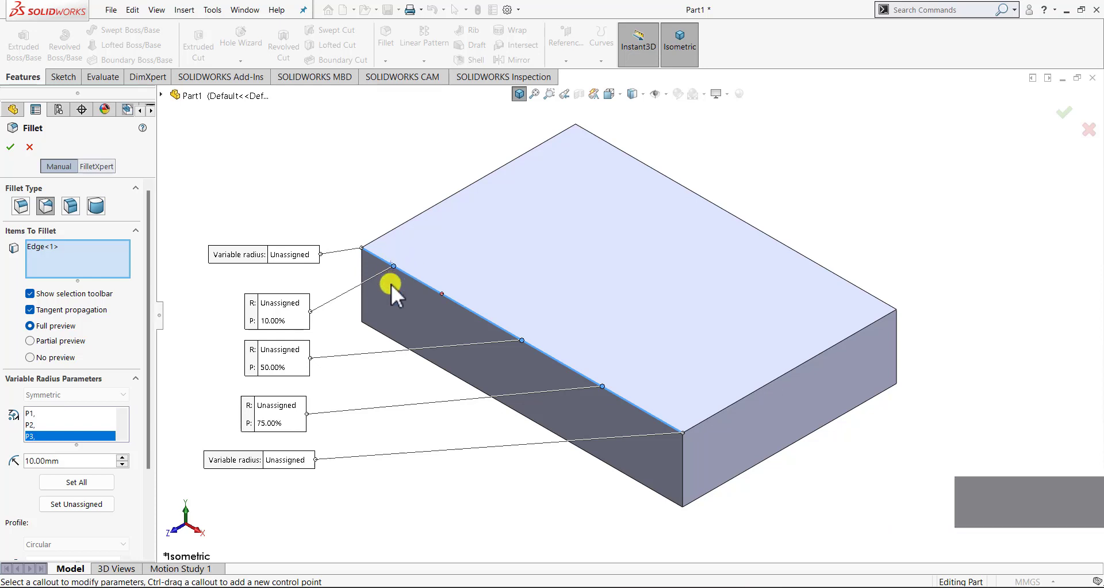
mouse_move(323, 299)
text(2)
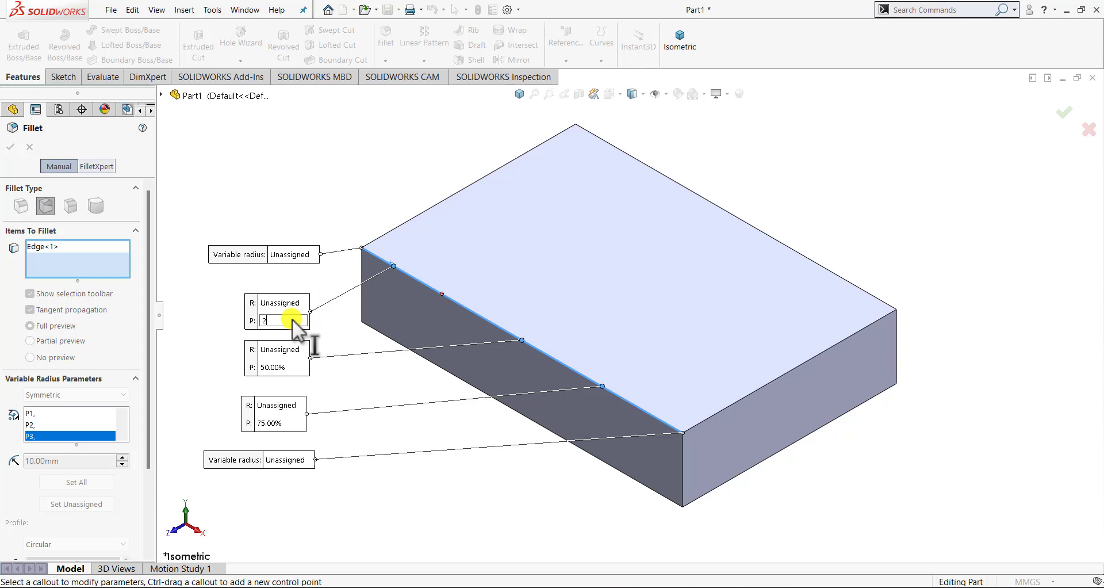
text(5.00%)
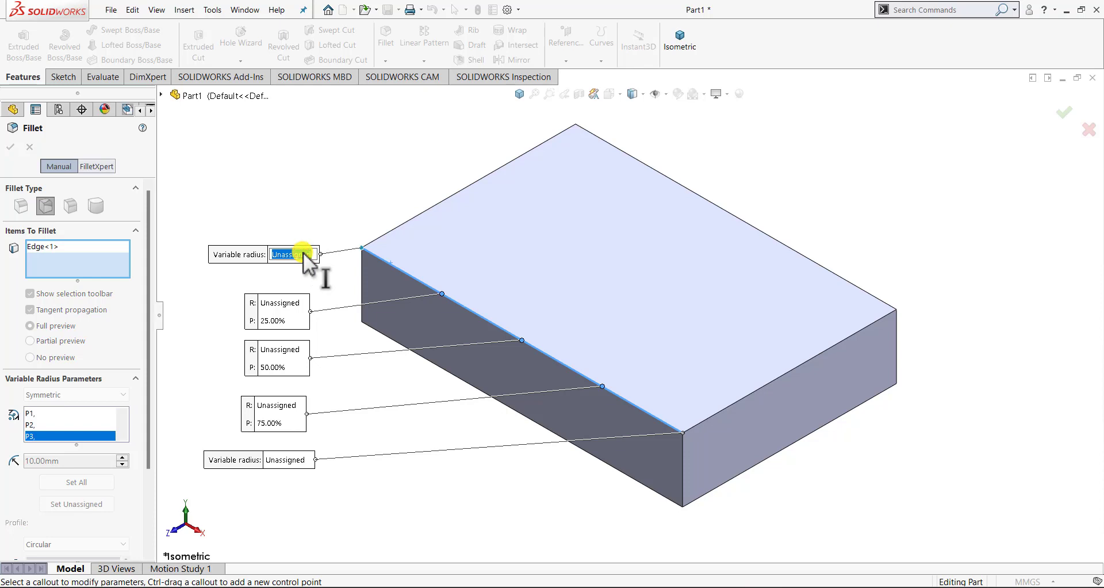
mouse_move(280, 226)
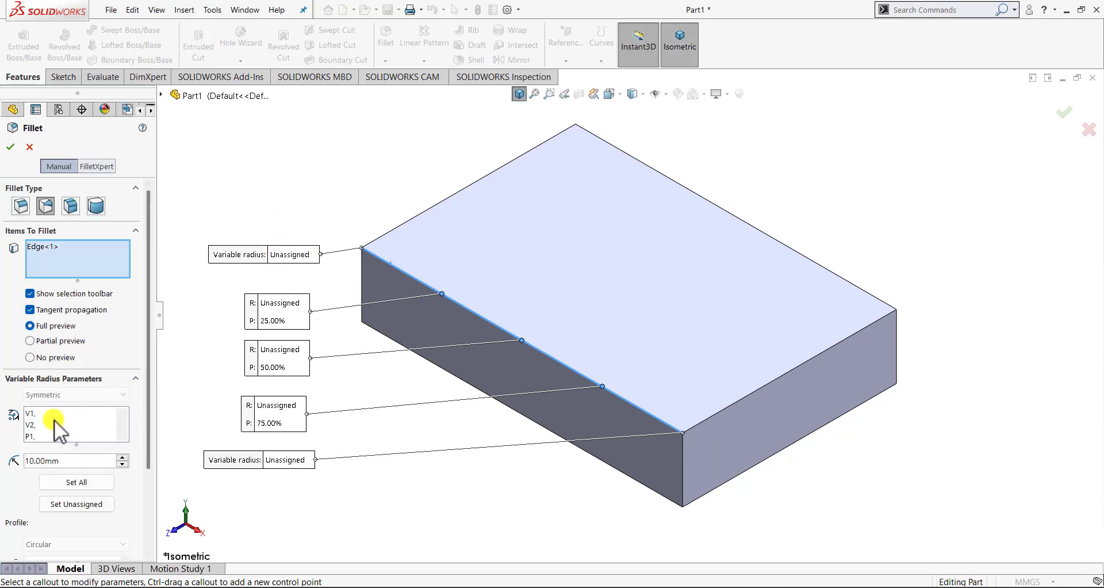
Assign radii 20 mm at both ends, 5 mm at 25%/75%, 2 mm mid-edge, and accept.
click(50, 415)
text(20)
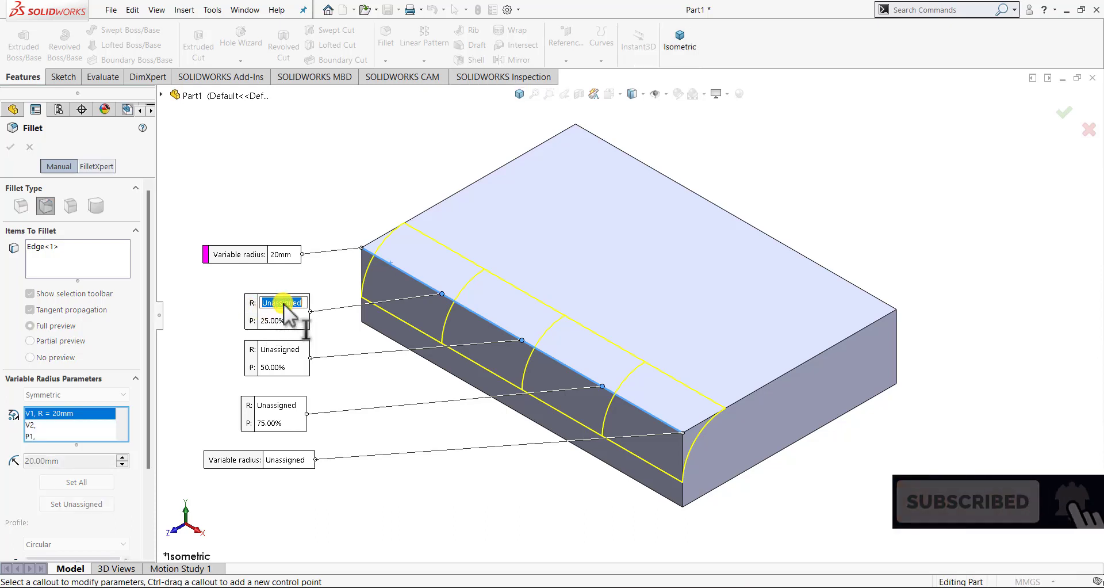
text(5mm)
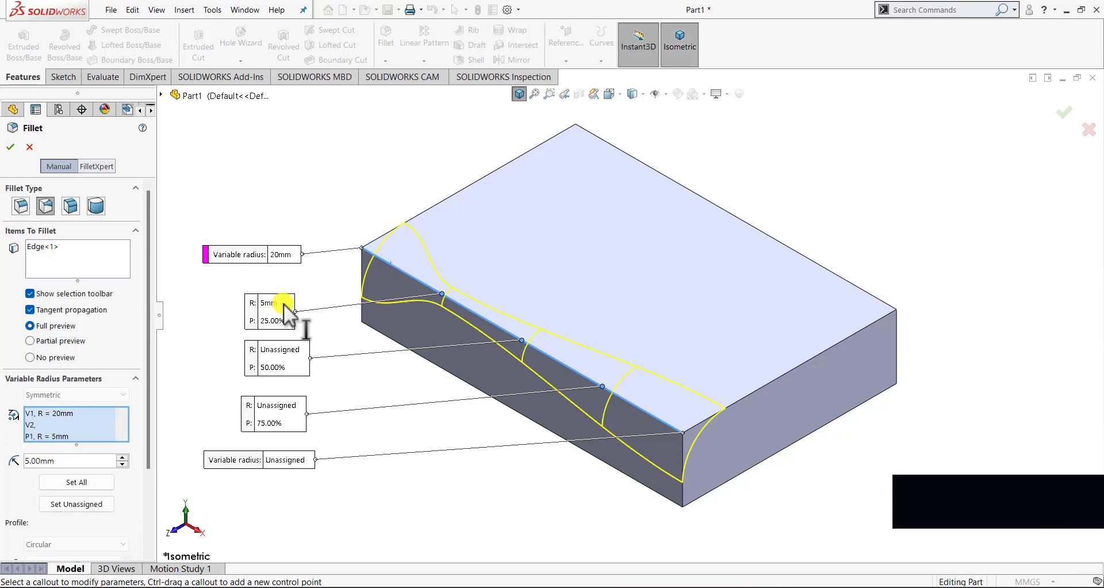
mouse_move(343, 351)
text(2)
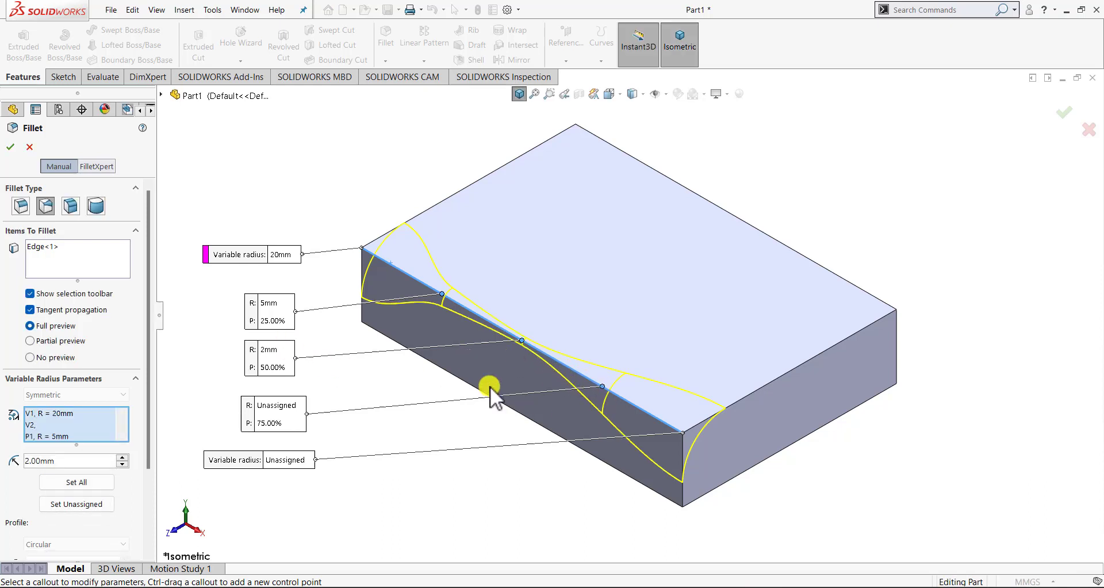
click(277, 405)
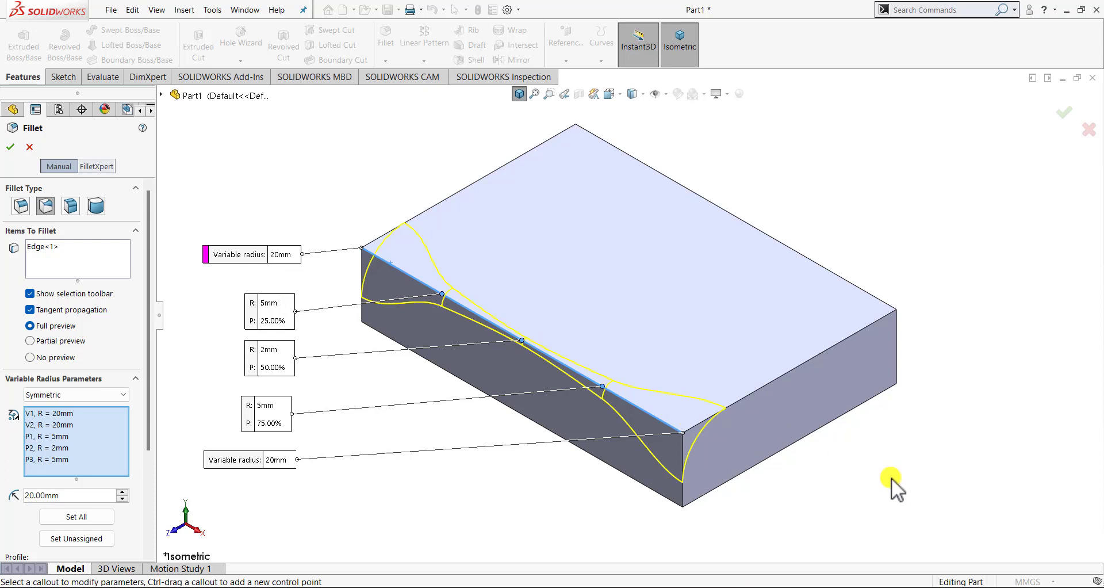
mouse_move(885, 484)
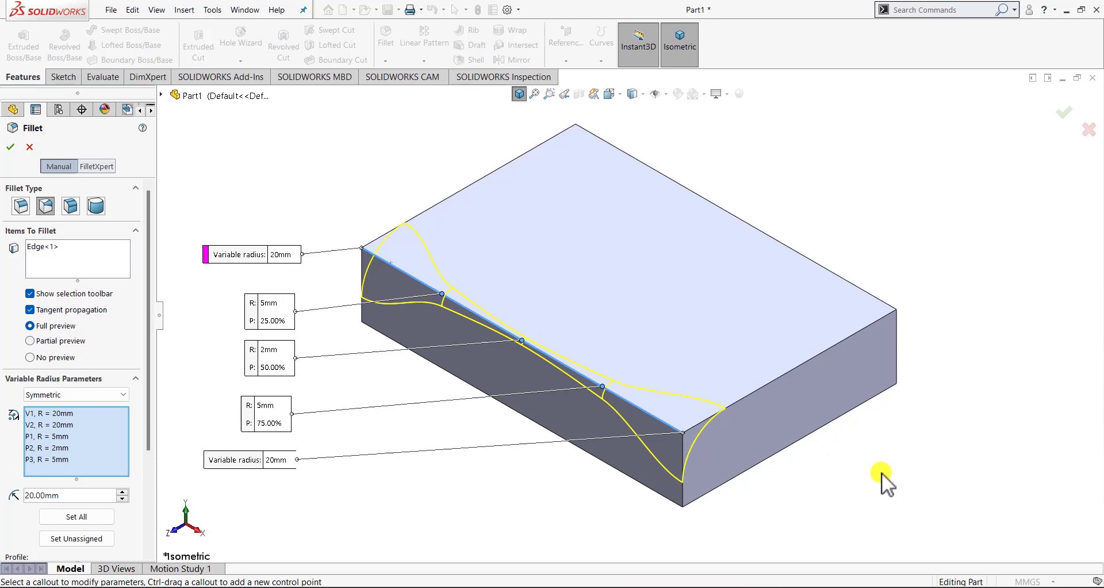
click(10, 147)
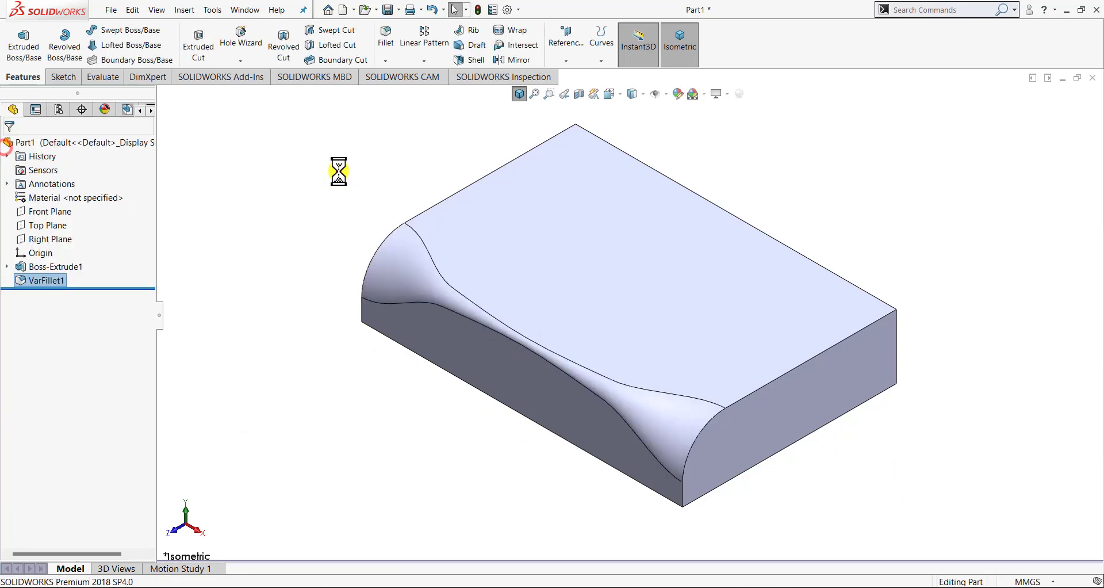